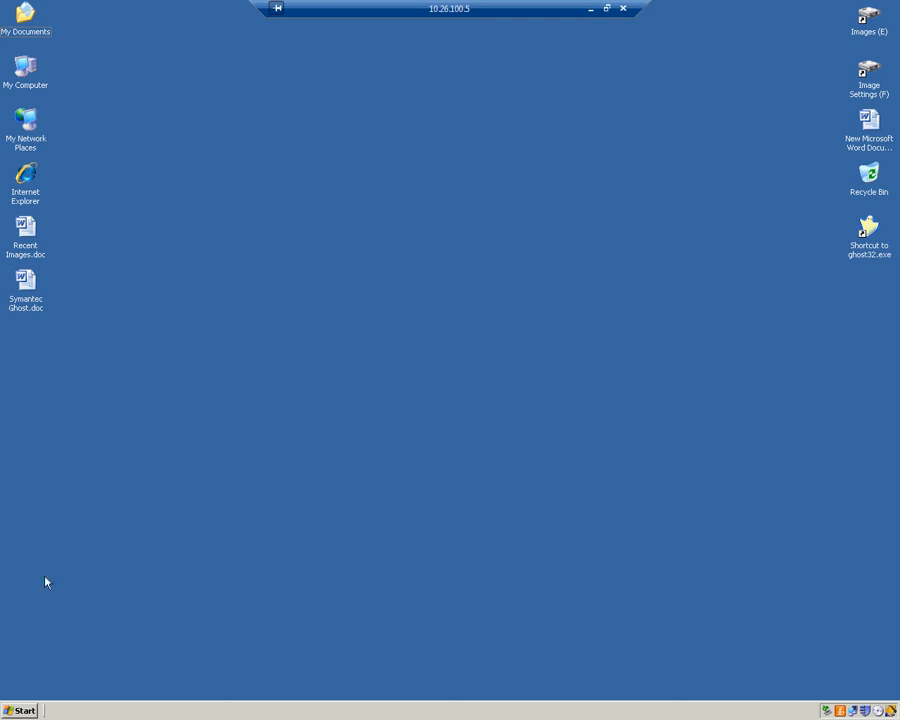
{"action": "mouse_move", "coordinate": [38, 622]}
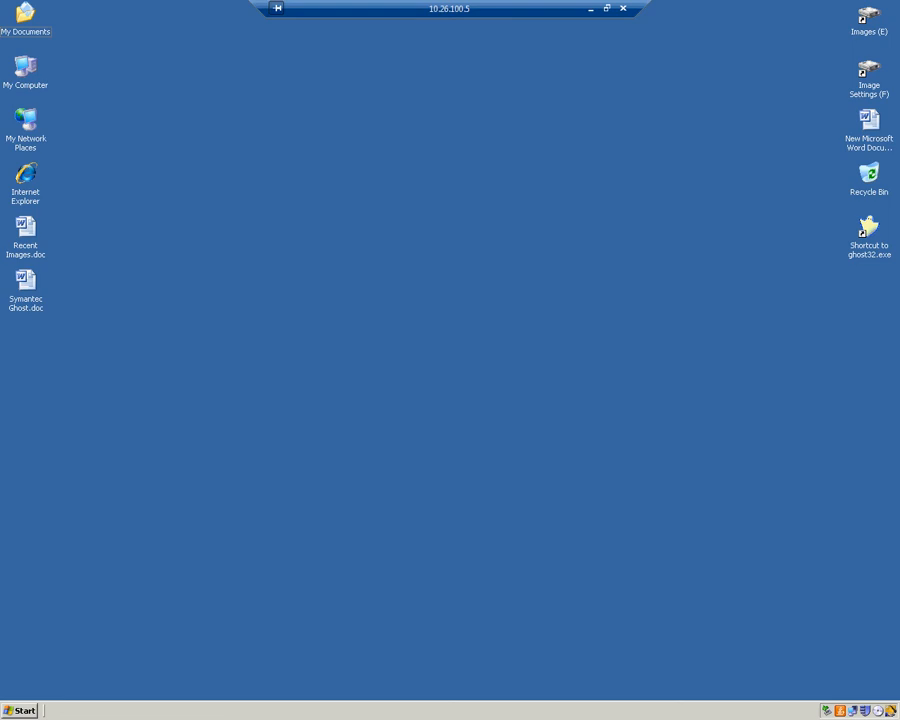
Launch Ghost Boot Wizard from the Start menu
{"action": "left_click", "coordinate": [20, 708]}
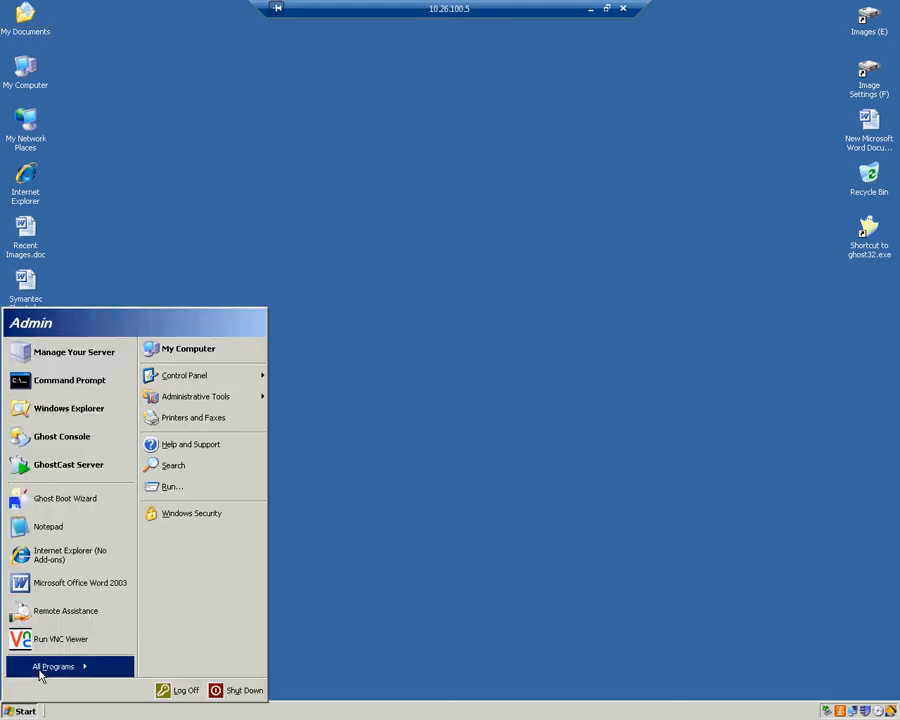
{"action": "left_click", "coordinate": [56, 660]}
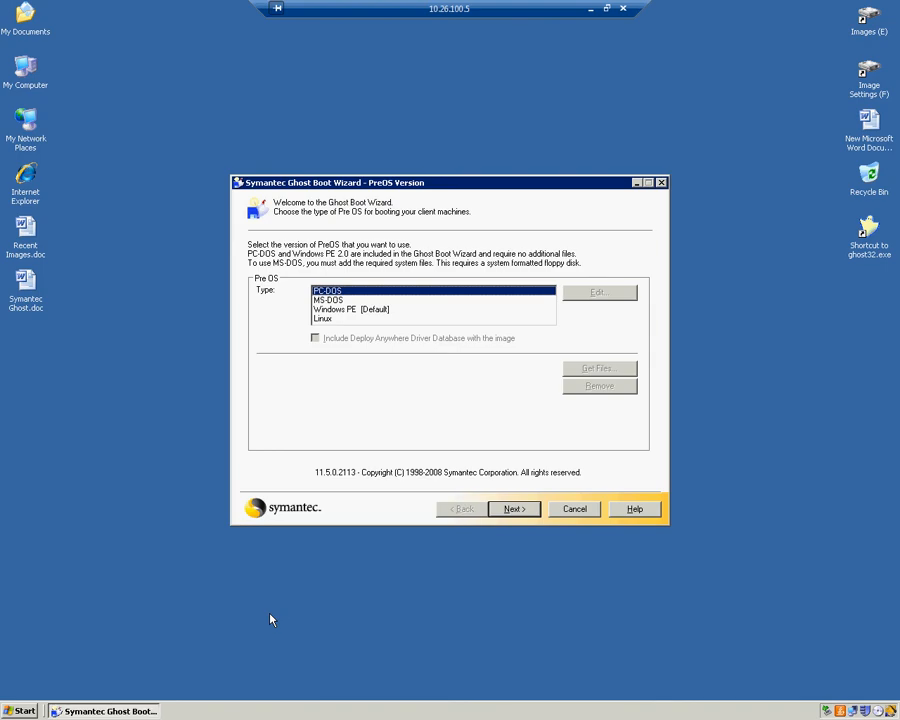
{"action": "mouse_move", "coordinate": [392, 292]}
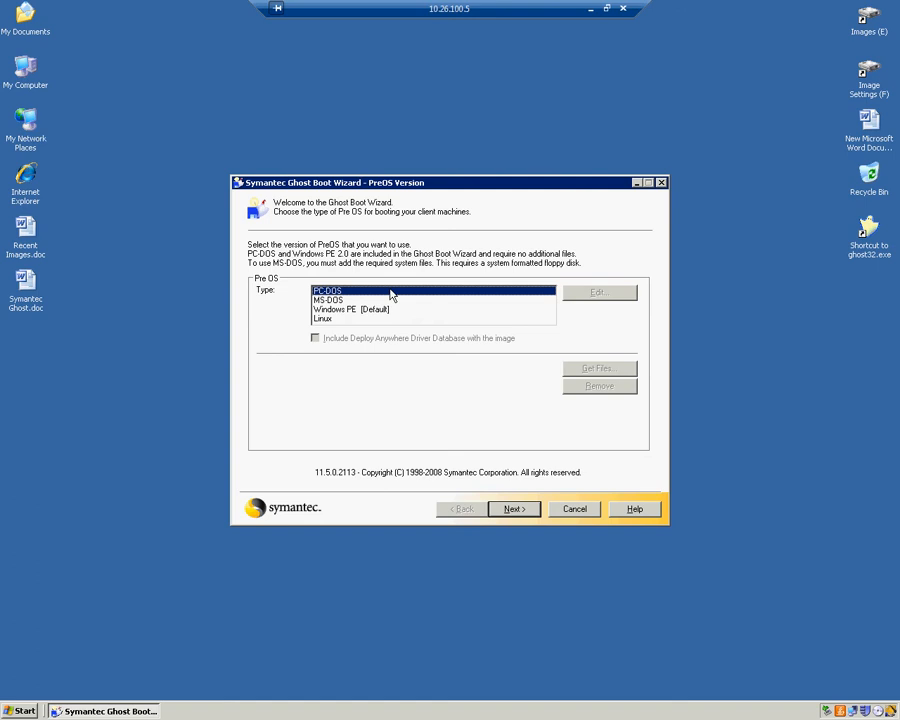
{"action": "mouse_move", "coordinate": [516, 510]}
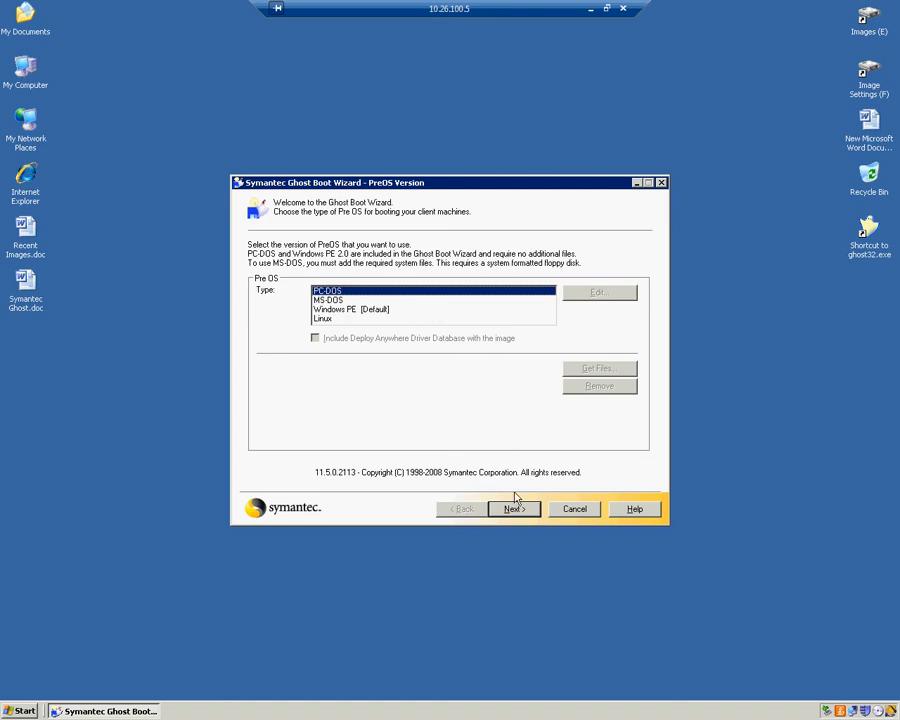
Keep PC-DOS as the pre-OS and choose Network Boot Package as the image type
{"action": "left_click", "coordinate": [512, 510]}
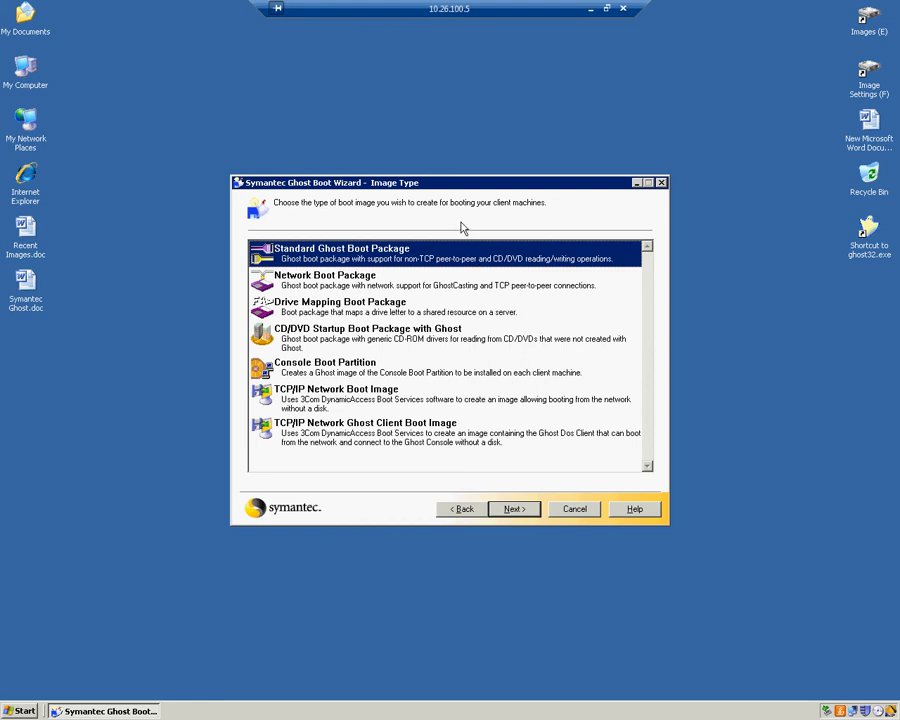
{"action": "mouse_move", "coordinate": [310, 284]}
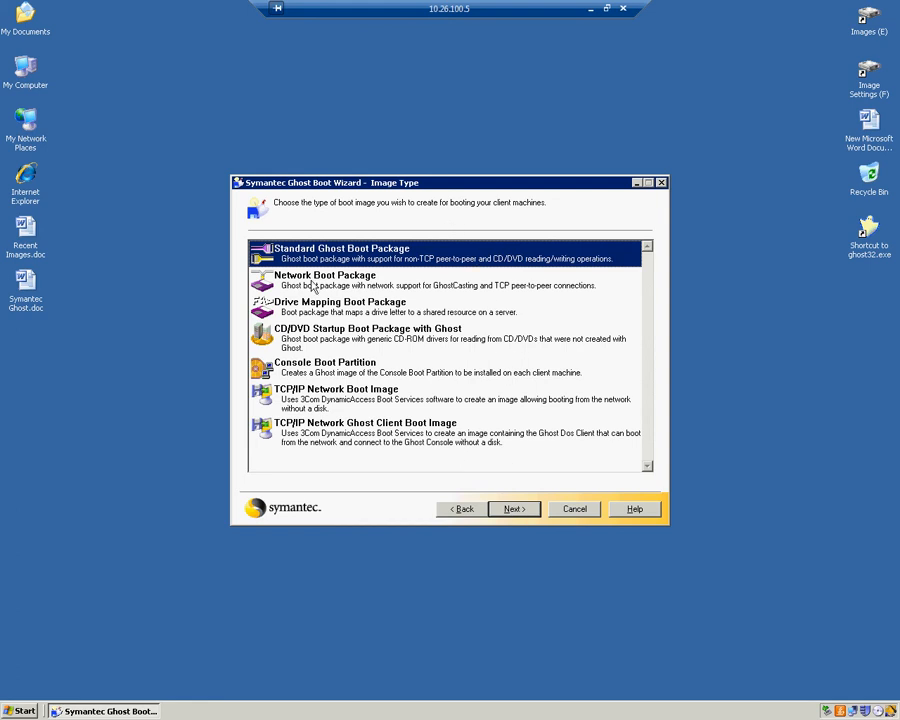
{"action": "left_click", "coordinate": [324, 280]}
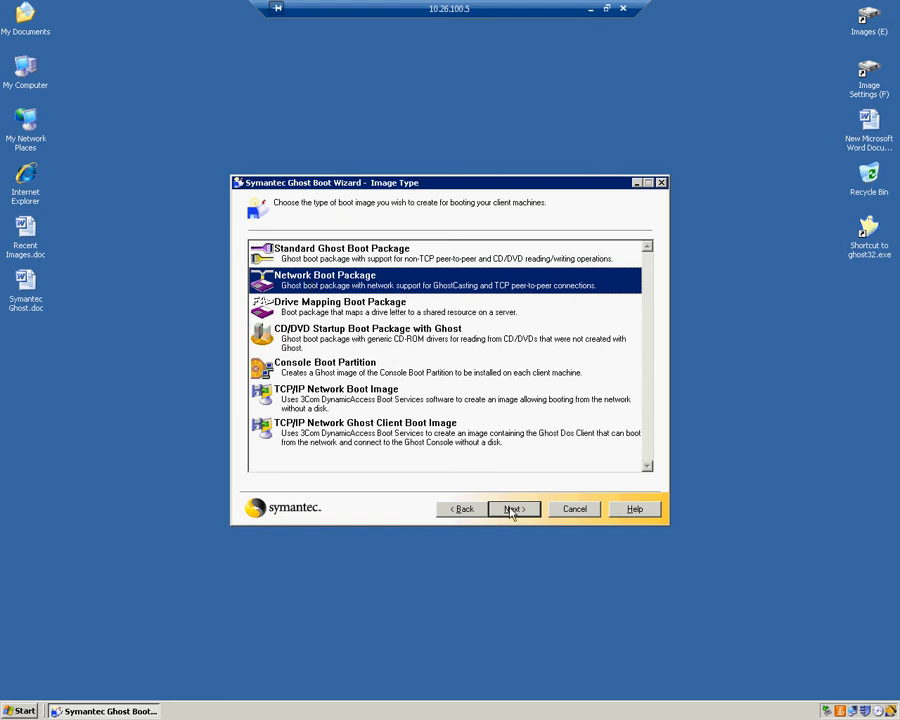
{"action": "left_click", "coordinate": [512, 510]}
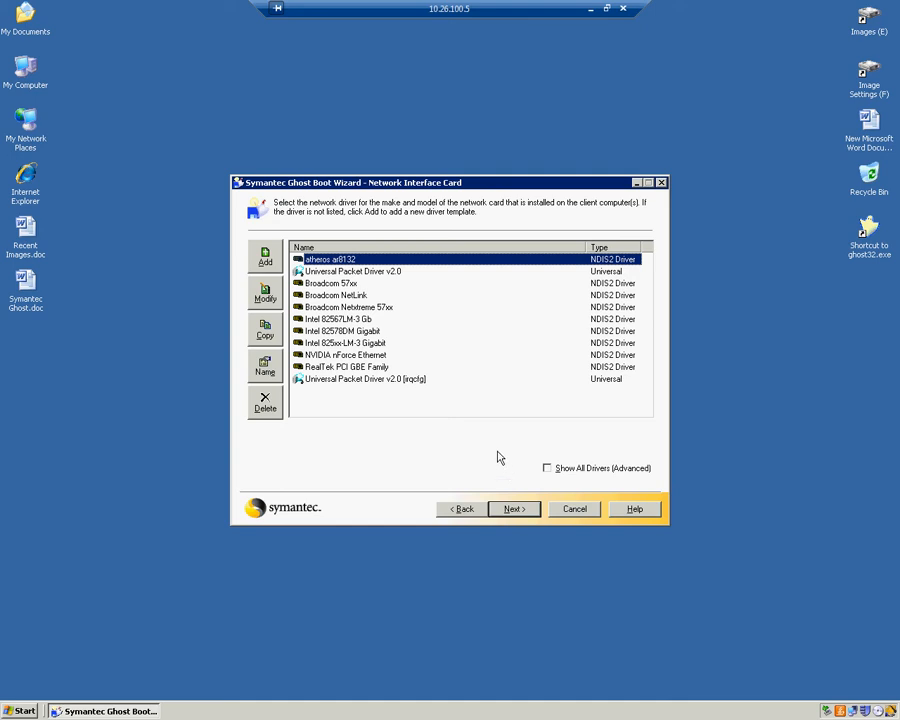
Use the Broadcom 57xx driver with the Symantec Ghost client, keeping default storage options
{"action": "left_click", "coordinate": [330, 284]}
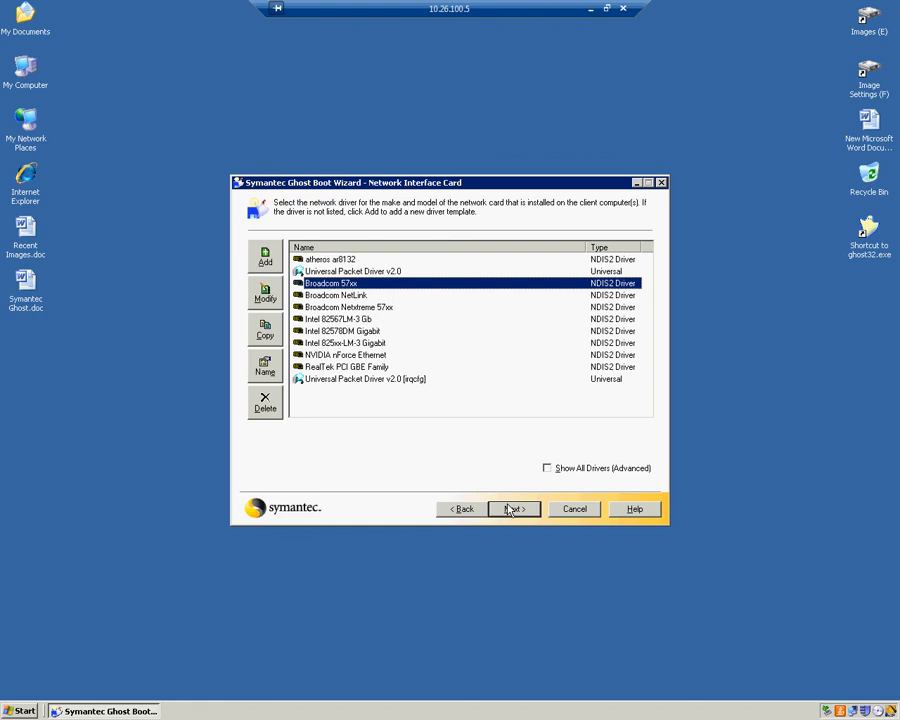
{"action": "left_click", "coordinate": [512, 510]}
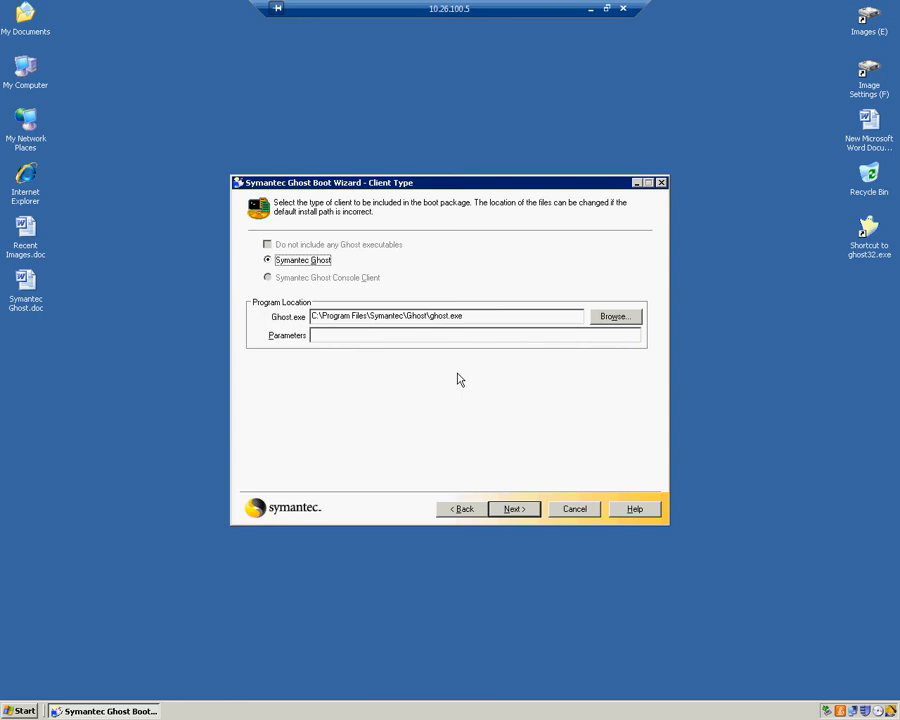
{"action": "left_click", "coordinate": [512, 508]}
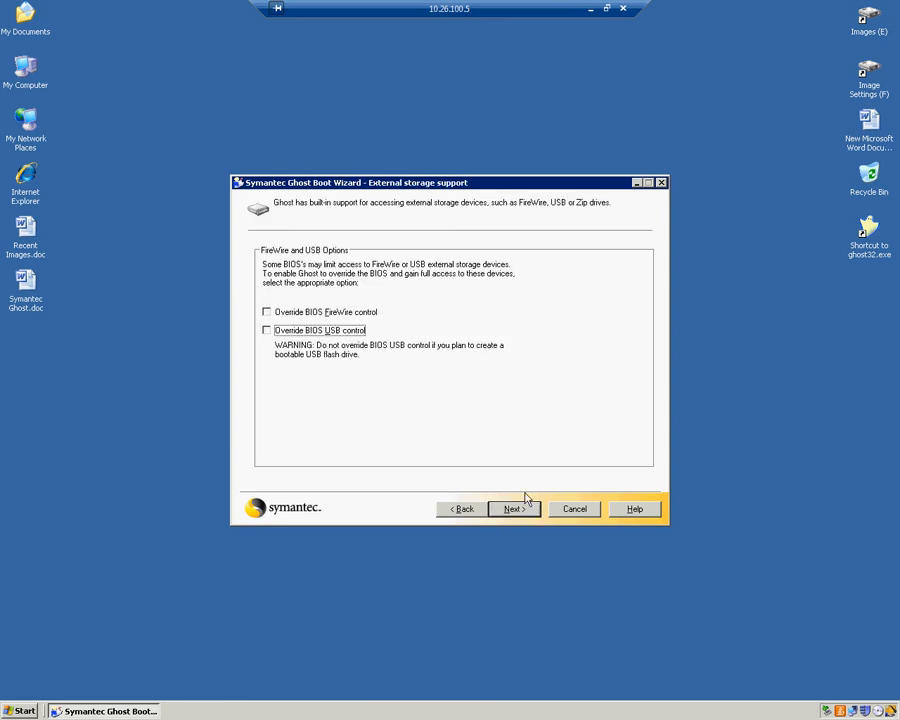
{"action": "mouse_move", "coordinate": [520, 460]}
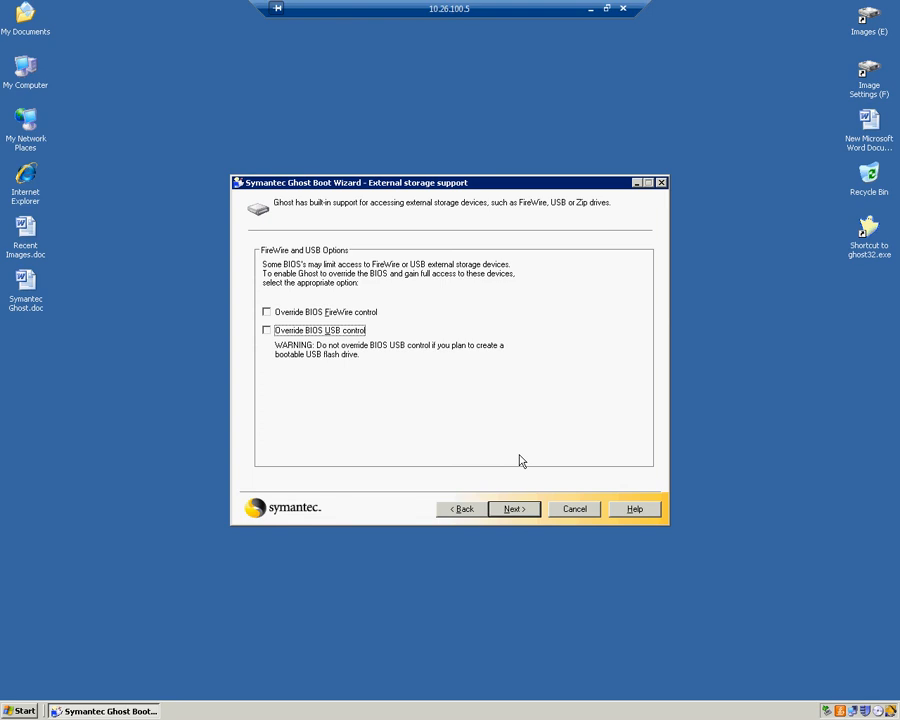
{"action": "mouse_move", "coordinate": [522, 468]}
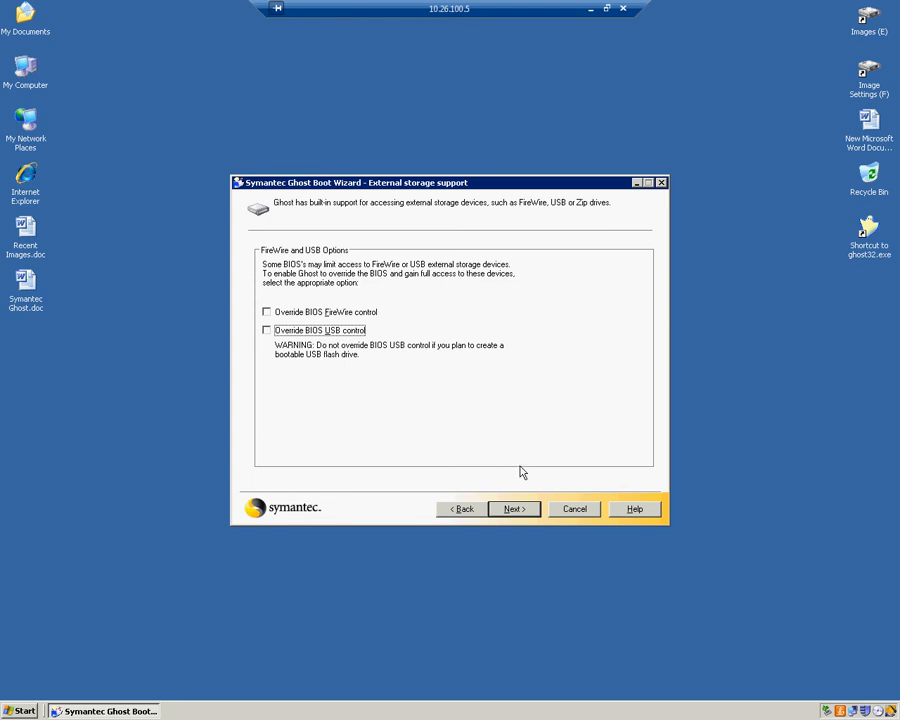
{"action": "left_click", "coordinate": [514, 508]}
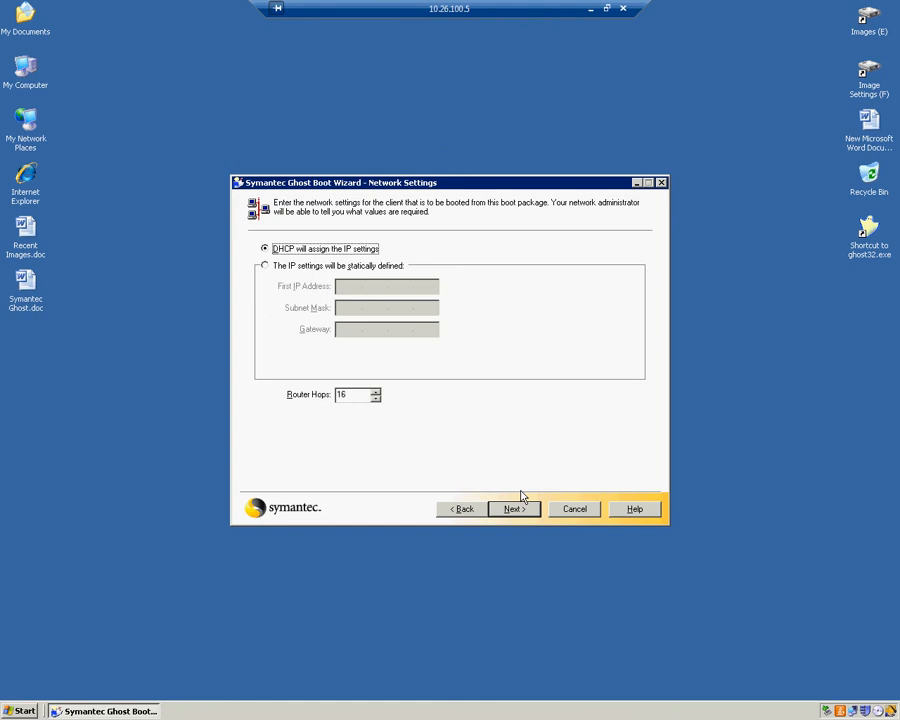
{"action": "mouse_move", "coordinate": [518, 452]}
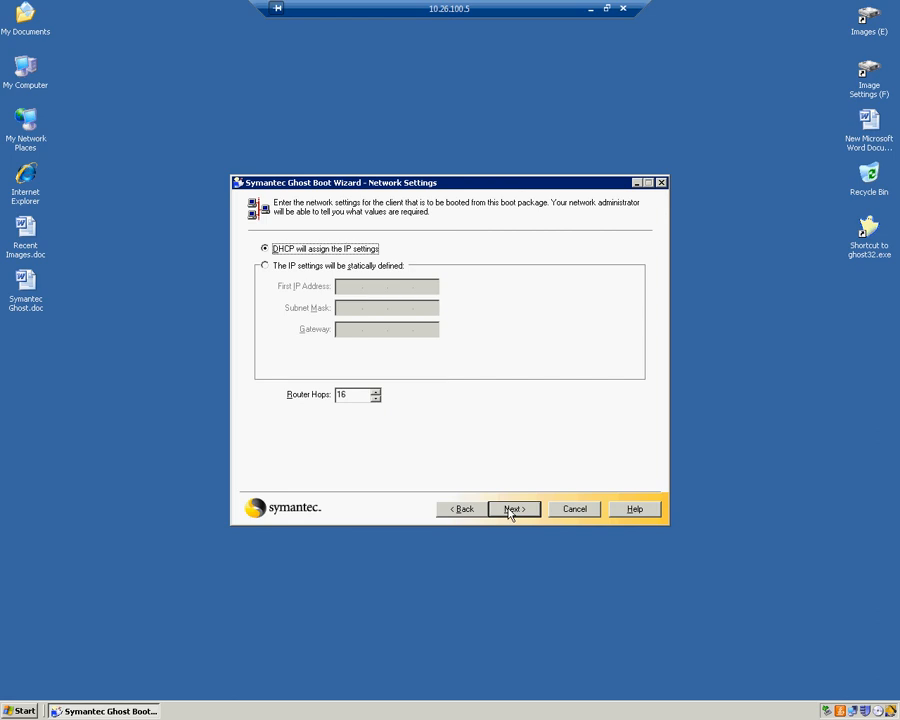
Accept DHCP settings and make the ULTRA USB 2.0 flash drive the package destination
{"action": "left_click", "coordinate": [512, 508]}
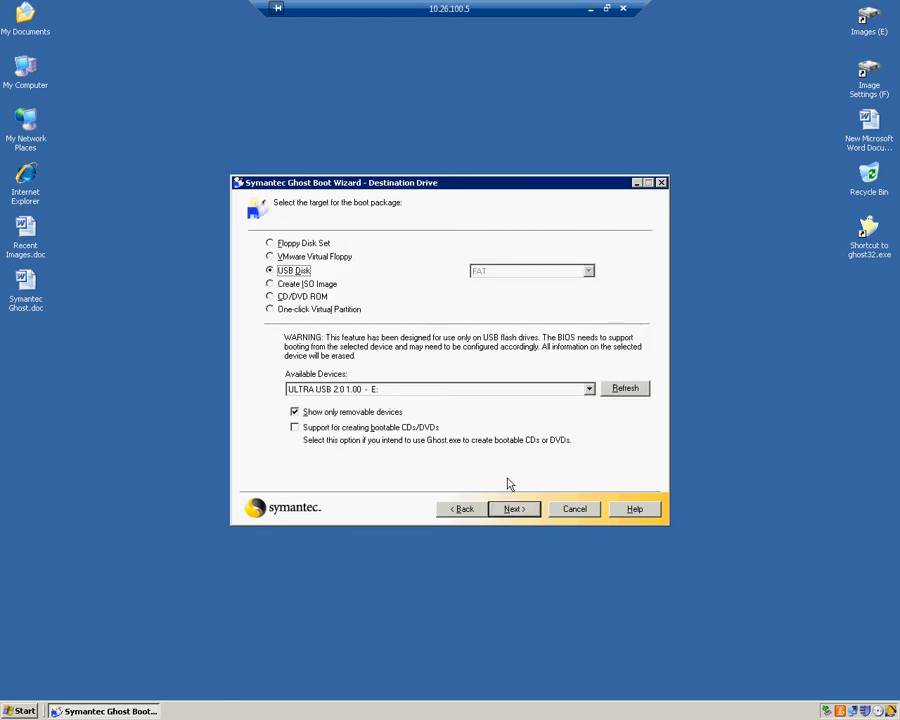
{"action": "mouse_move", "coordinate": [504, 472]}
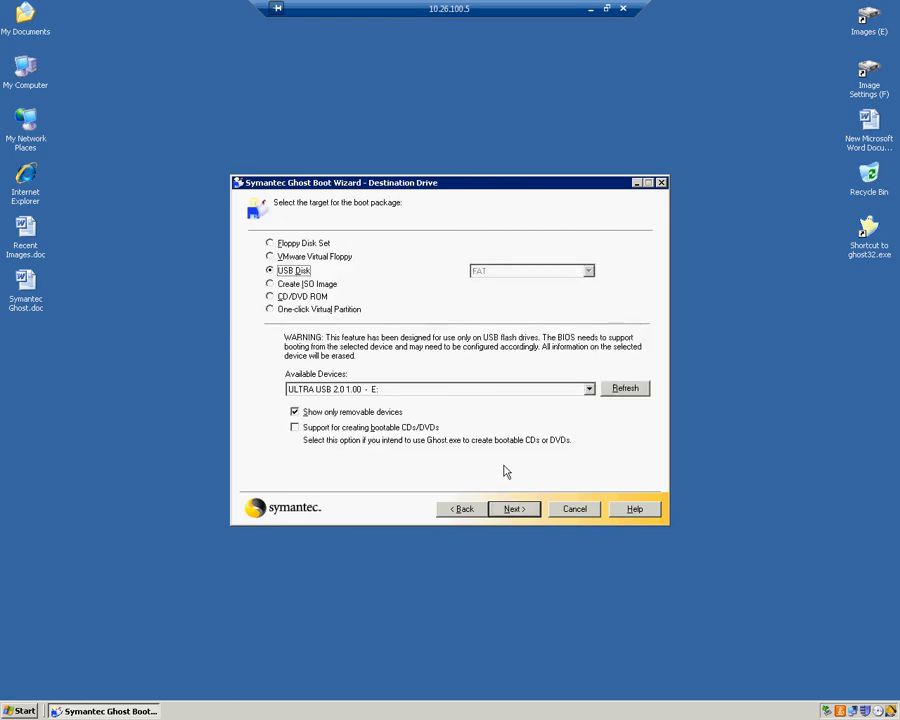
{"action": "mouse_move", "coordinate": [300, 276]}
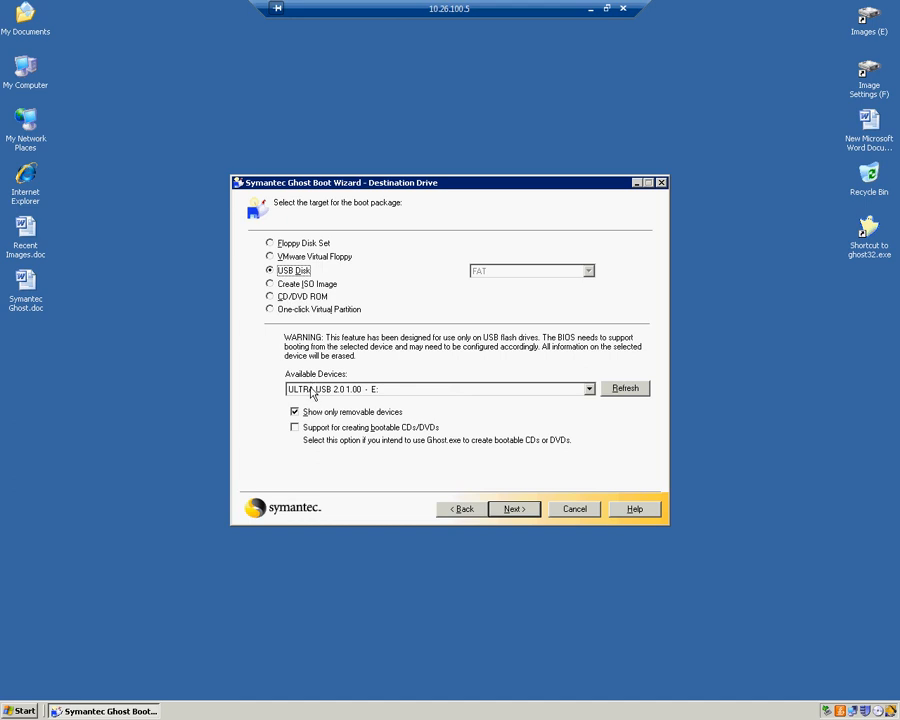
{"action": "left_click", "coordinate": [588, 388]}
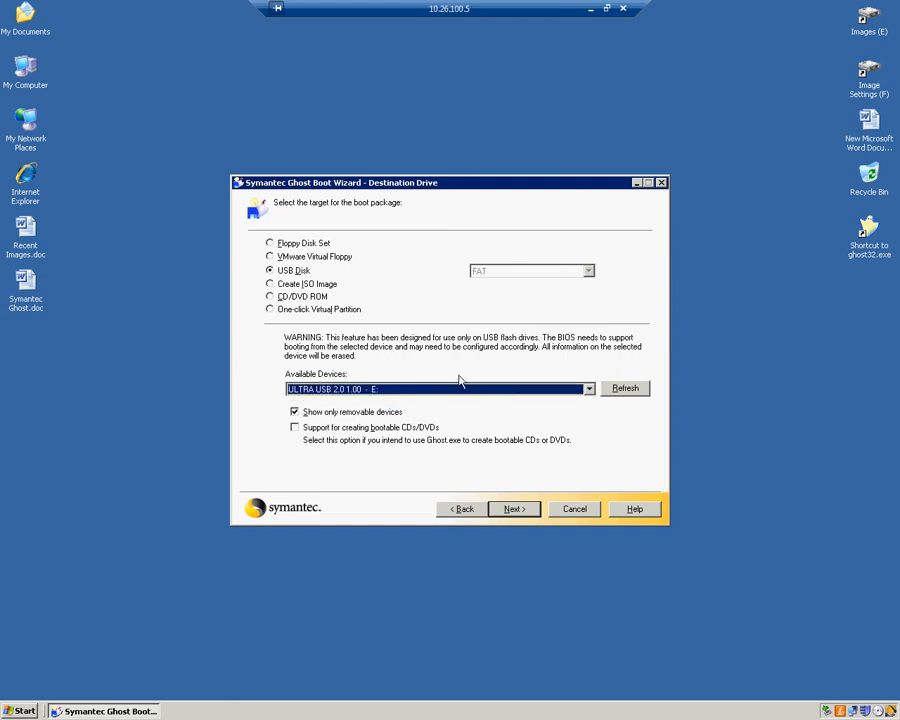
{"action": "mouse_move", "coordinate": [500, 388]}
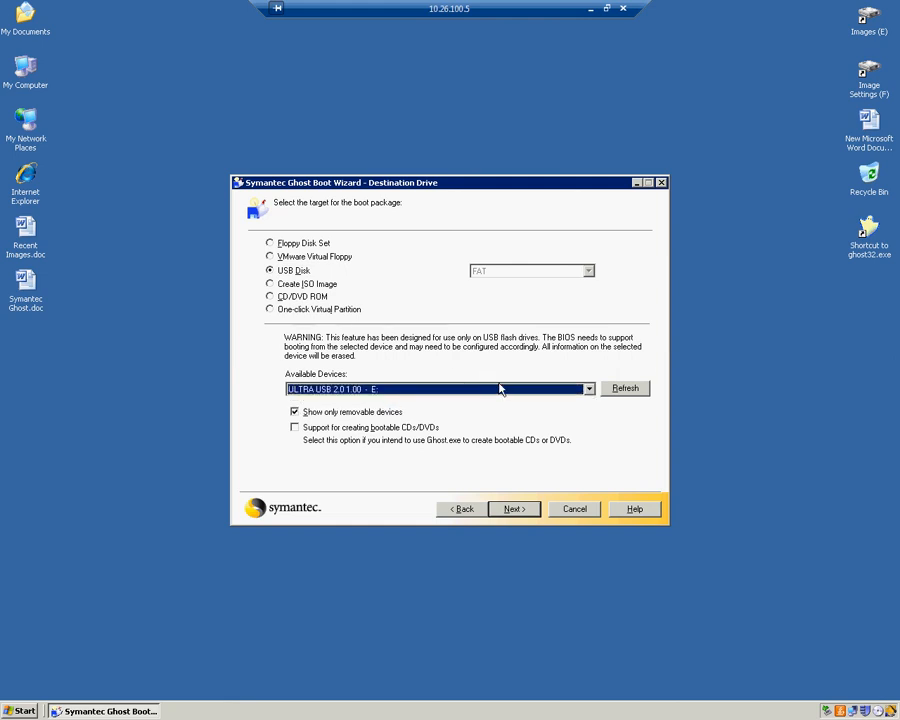
{"action": "left_click", "coordinate": [512, 510]}
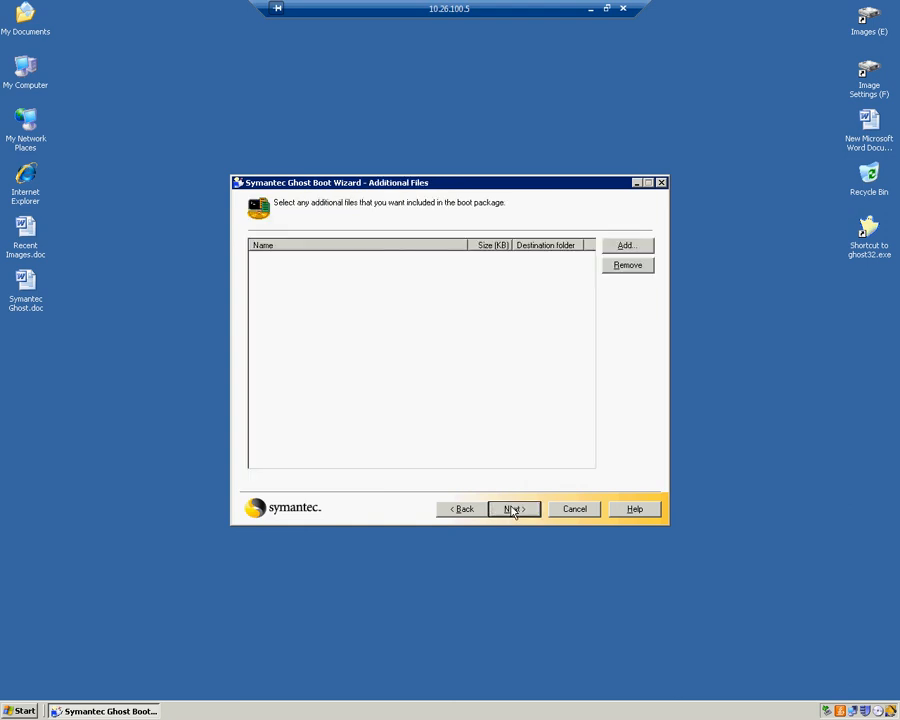
{"action": "mouse_move", "coordinate": [416, 240]}
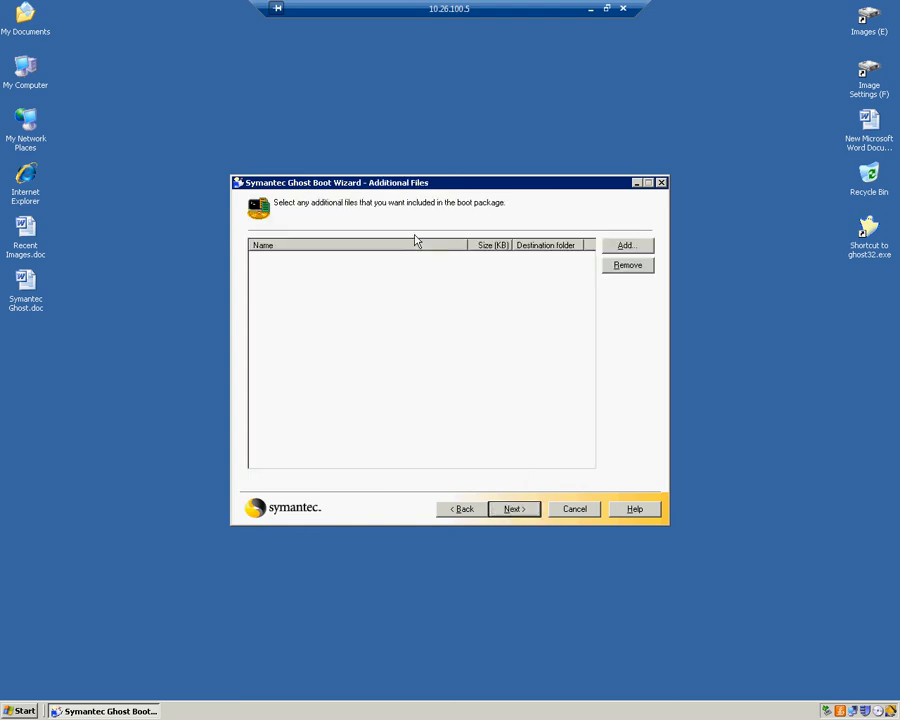
{"action": "mouse_move", "coordinate": [472, 388]}
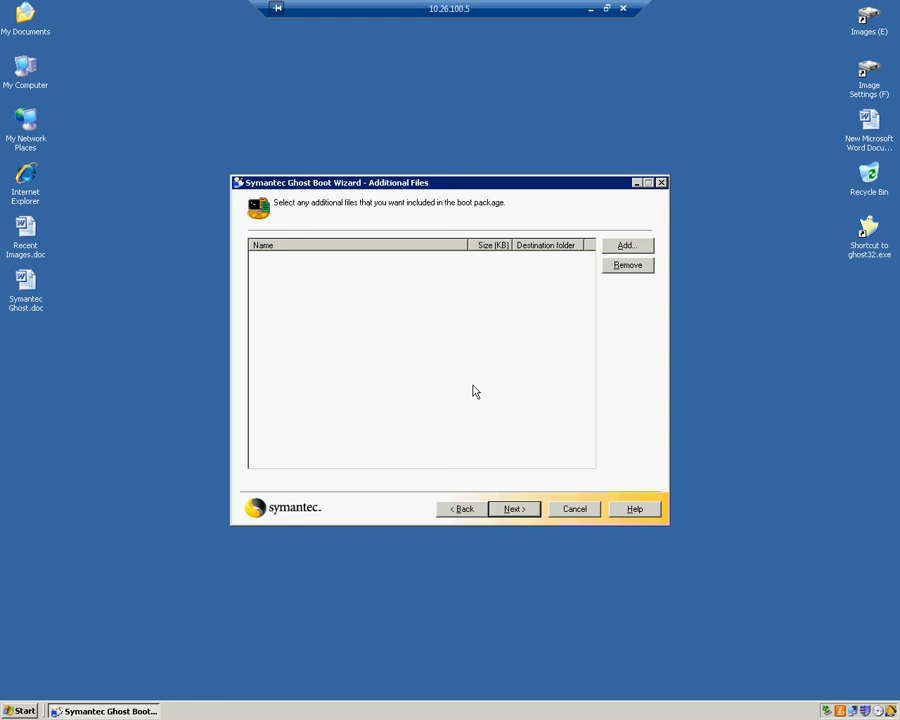
Add no extra files and scroll through the Review summary of client, driver and configuration
{"action": "left_click", "coordinate": [512, 508]}
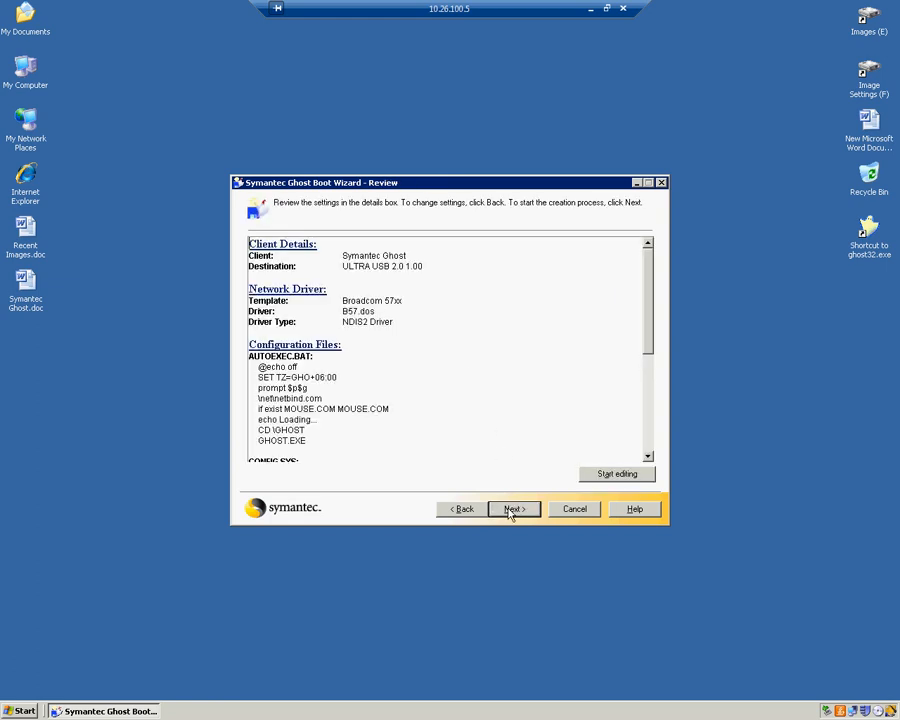
{"action": "mouse_move", "coordinate": [496, 440]}
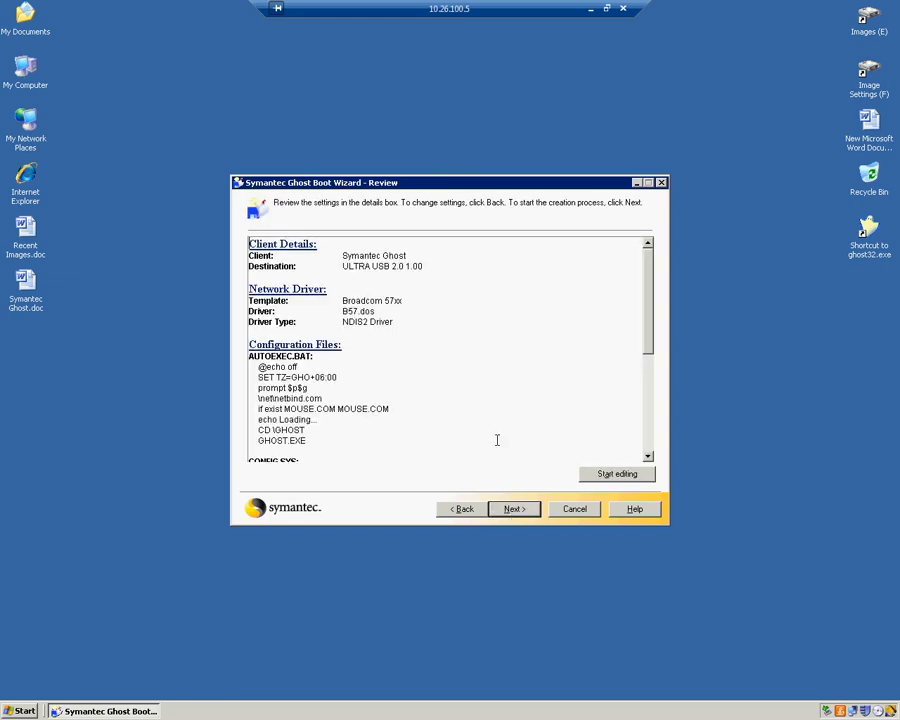
{"action": "scroll", "scroll_direction": "down", "scroll_amount": 3}
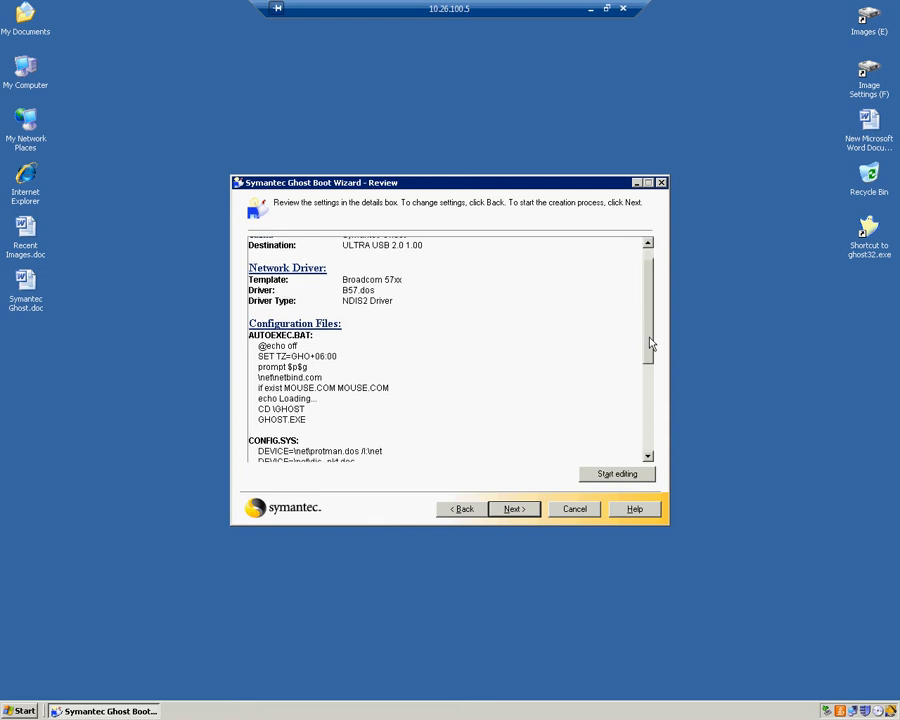
{"action": "scroll", "scroll_direction": "down", "scroll_amount": 3}
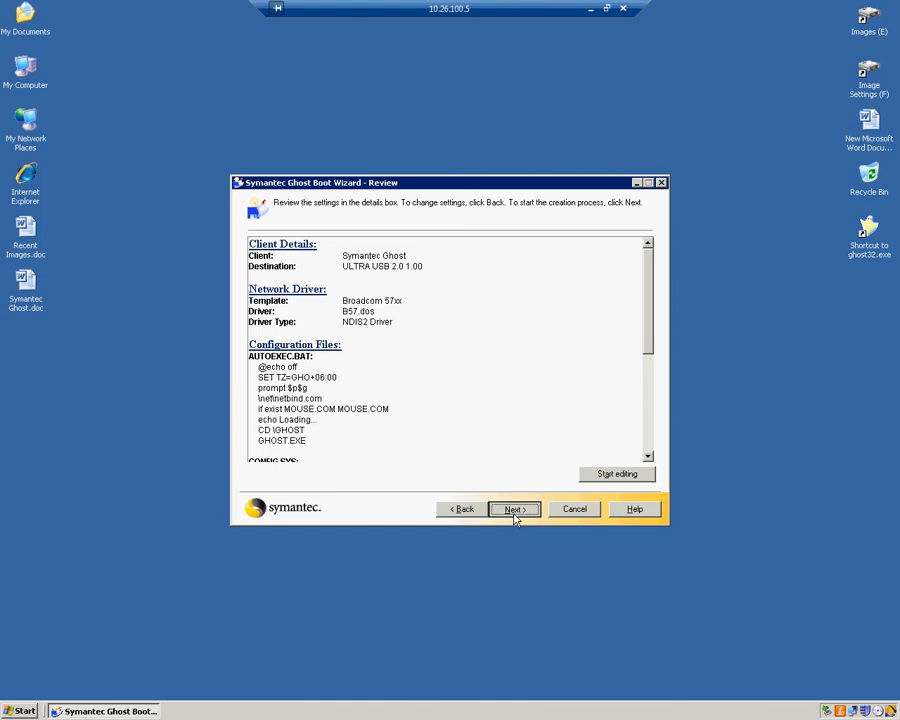
Create the boot package, agreeing to format the USB drive, and finish the wizard
{"action": "left_click", "coordinate": [516, 508]}
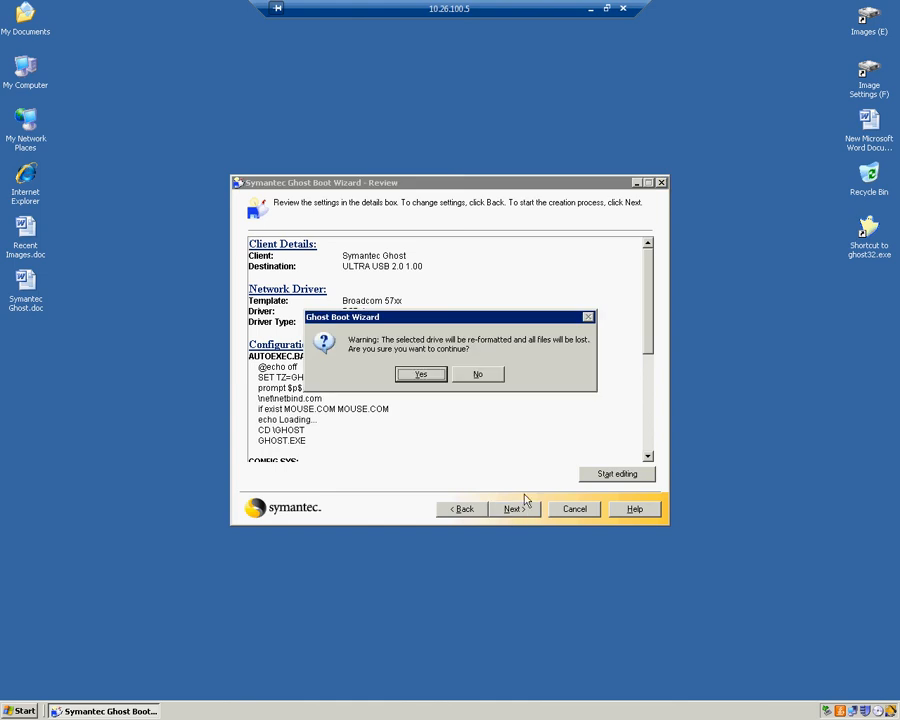
{"action": "mouse_move", "coordinate": [476, 352]}
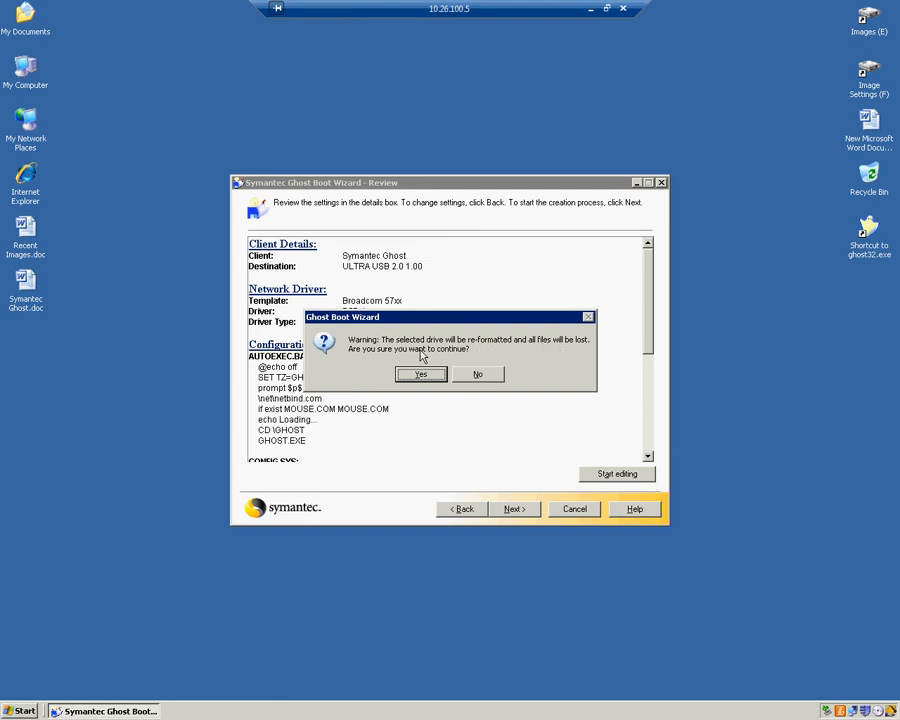
{"action": "mouse_move", "coordinate": [442, 356]}
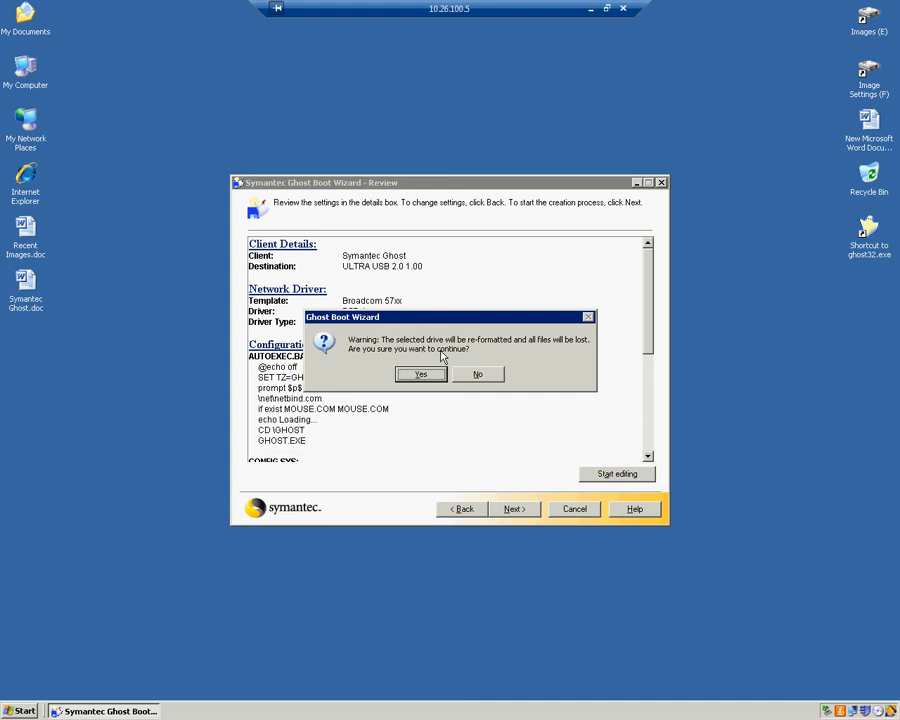
{"action": "left_click", "coordinate": [420, 374]}
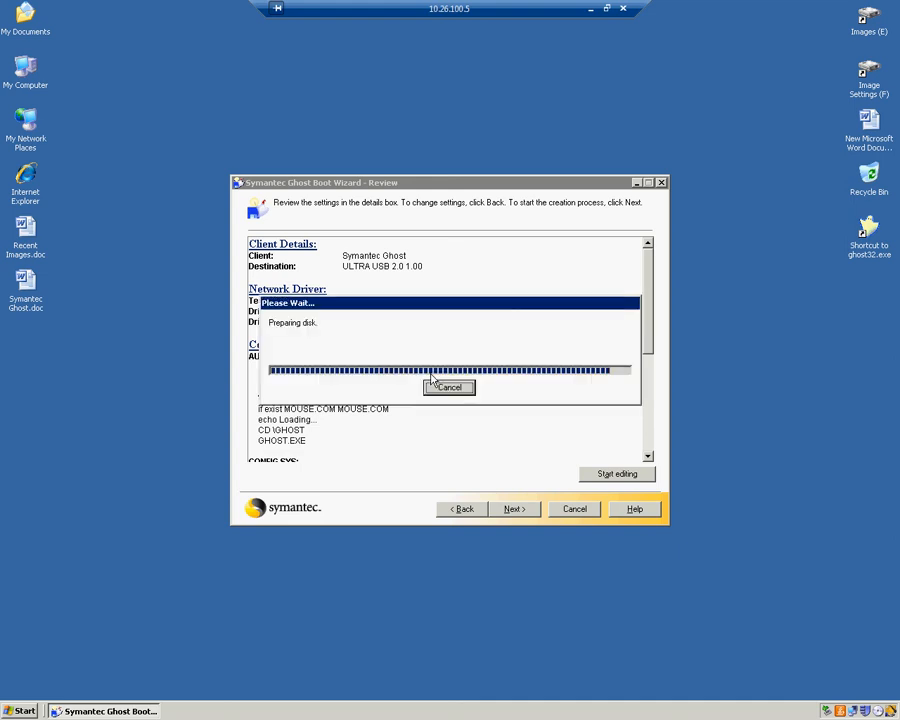
{"action": "mouse_move", "coordinate": [440, 370]}
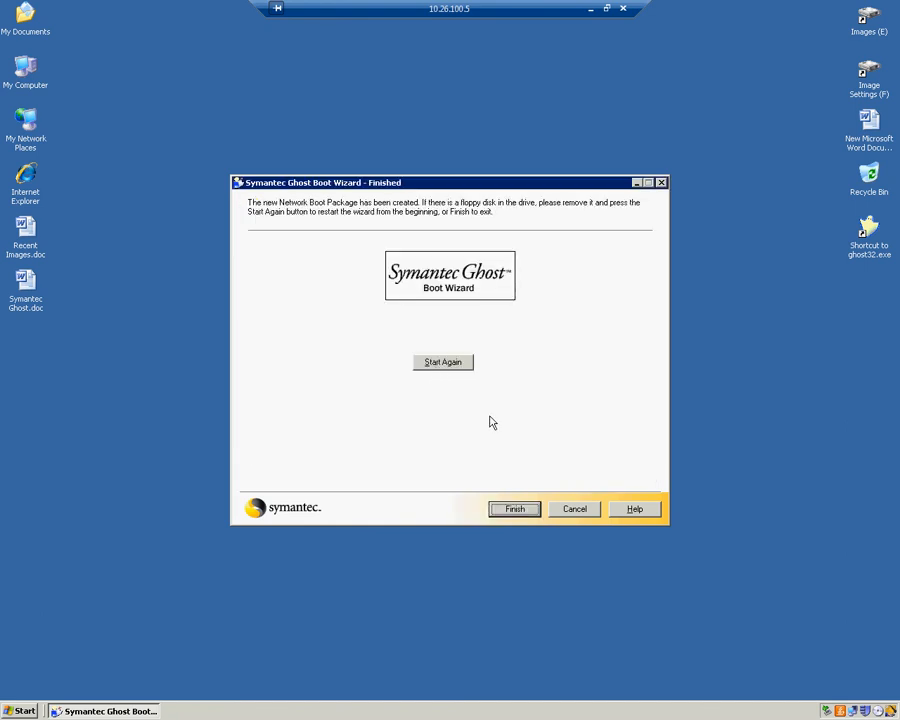
{"action": "left_click", "coordinate": [514, 508]}
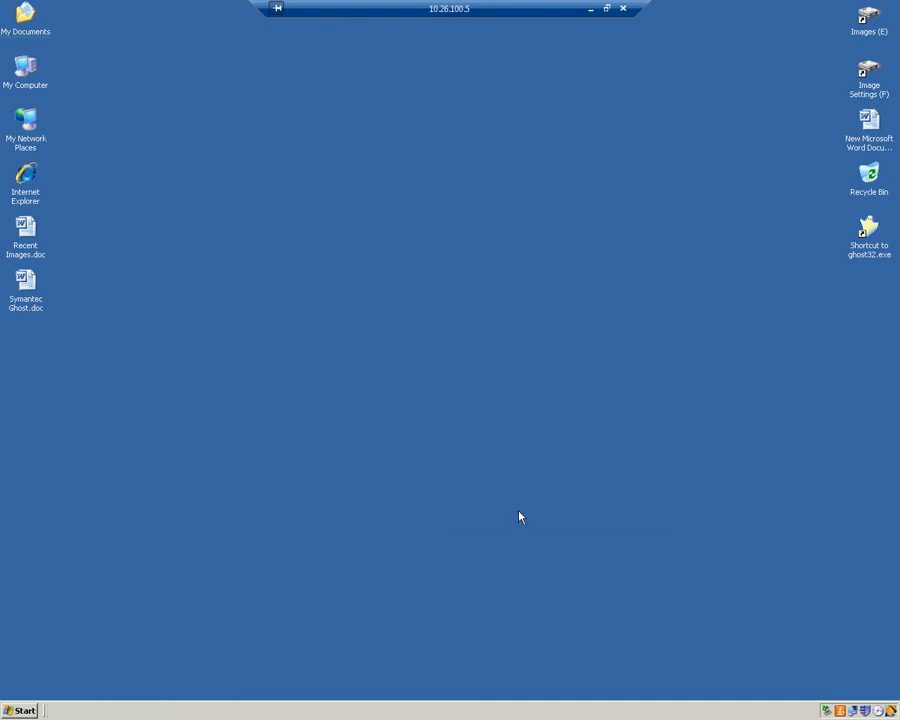